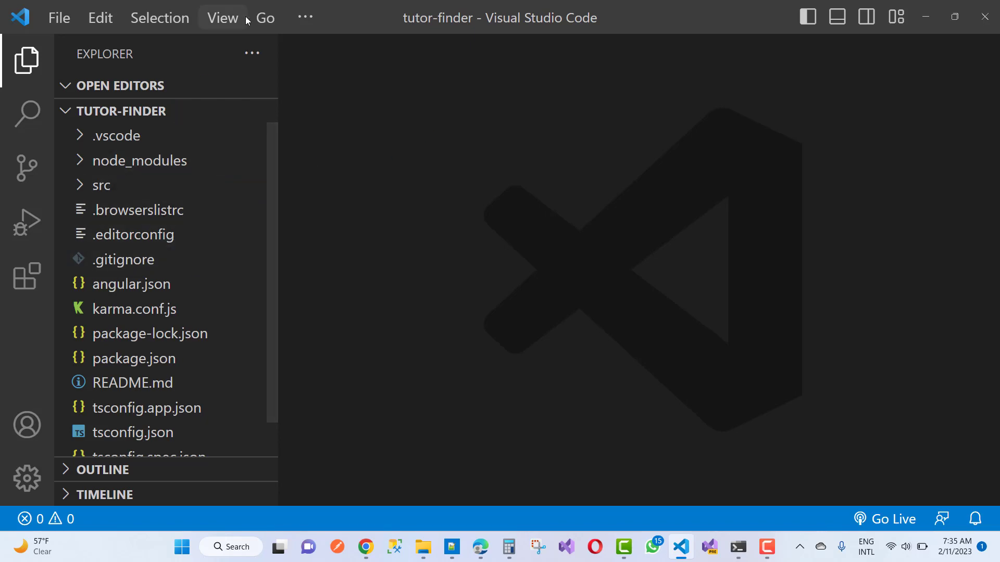
Step: Open a new PowerShell terminal from the Terminal menu
left_click(305, 17)
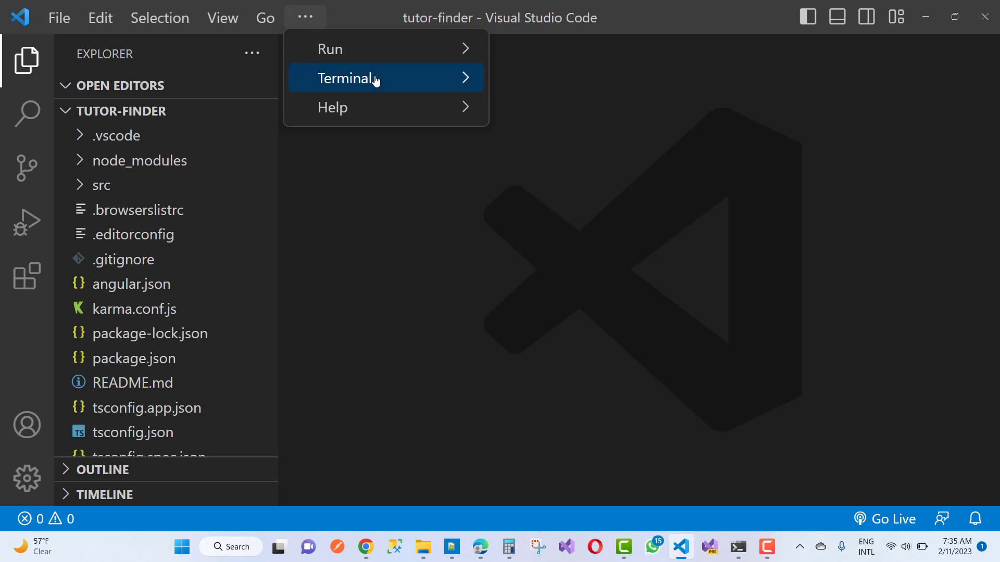
left_click(347, 77)
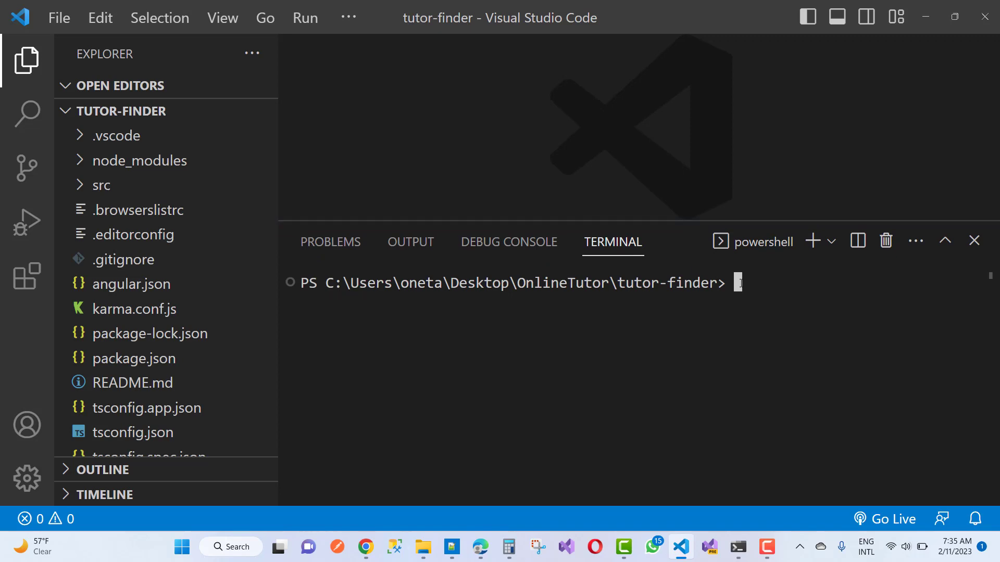
type("ng")
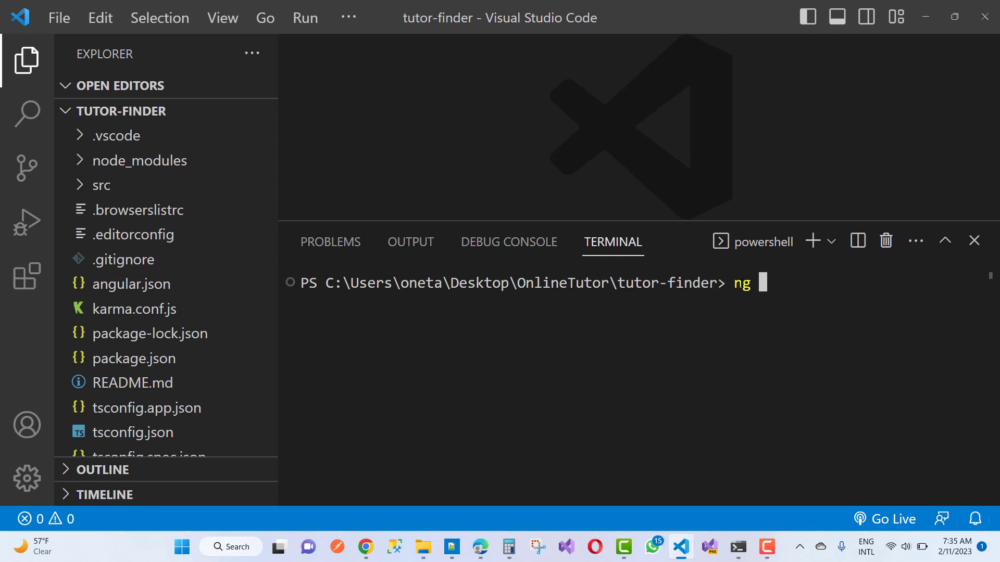
type("add")
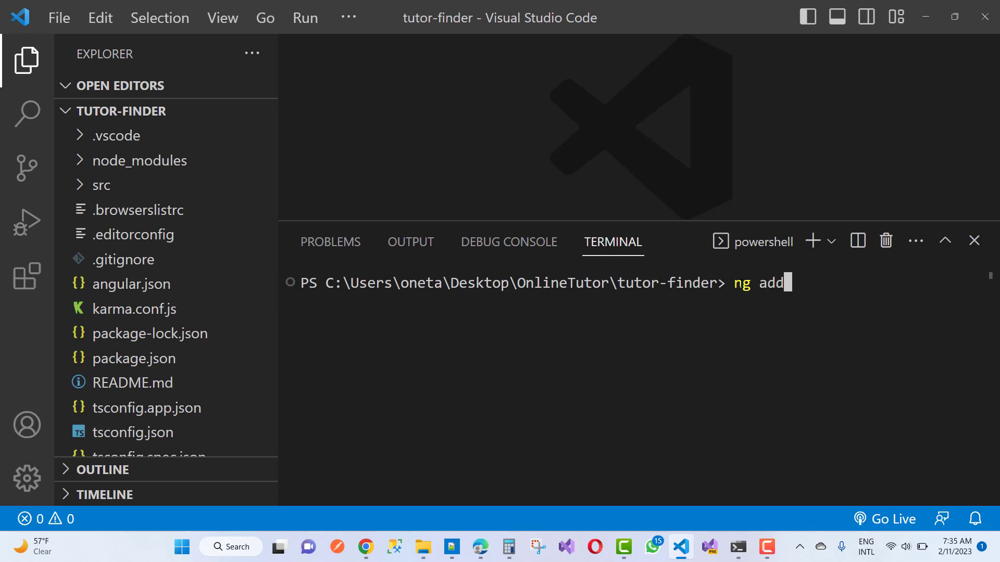
type("@an")
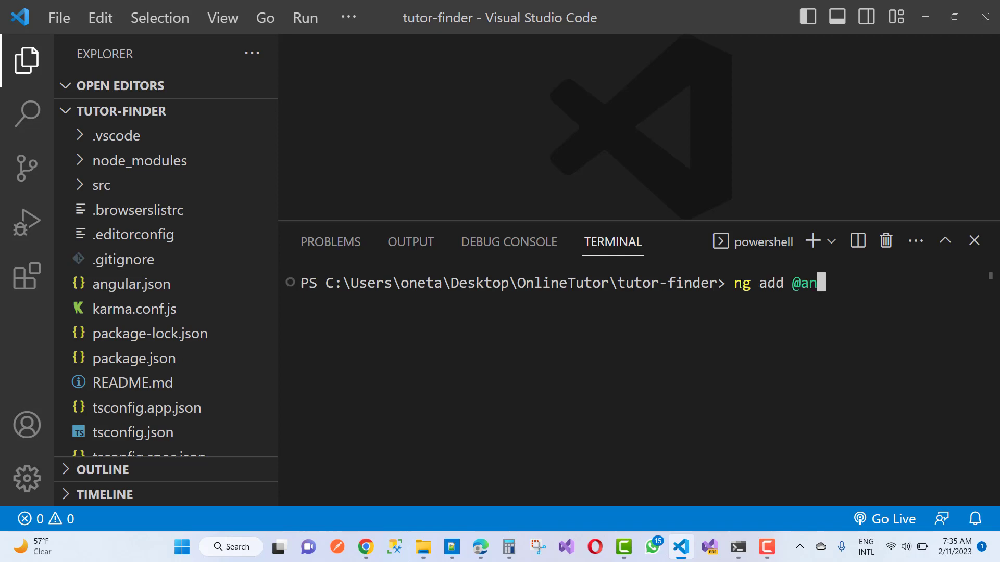
type("gu")
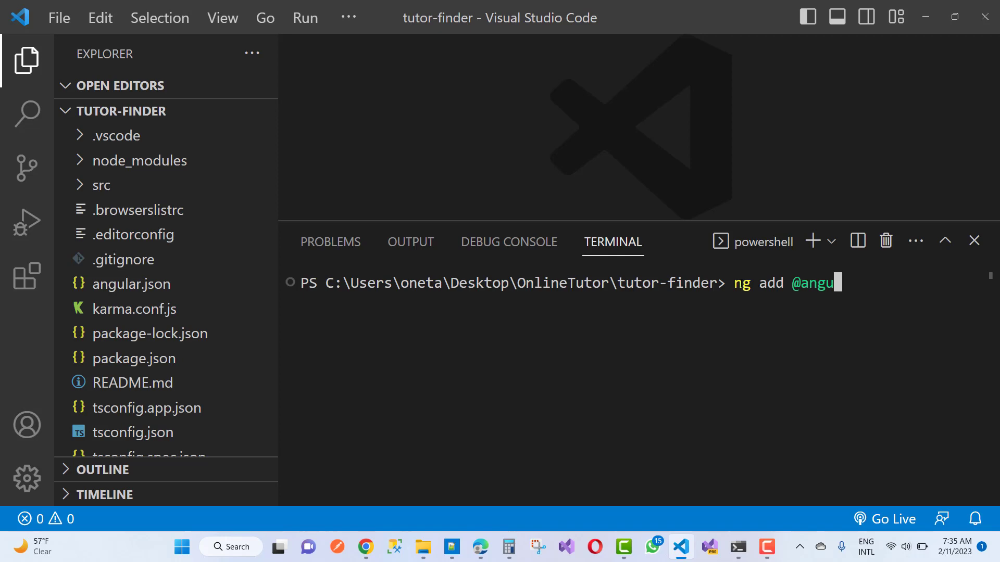
type("lar/material")
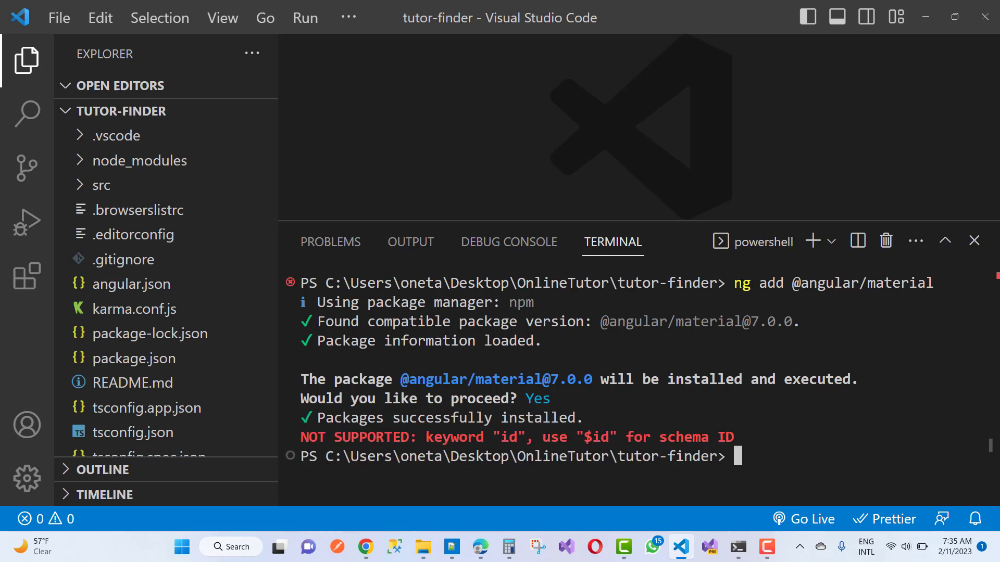
mouse_move(519, 283)
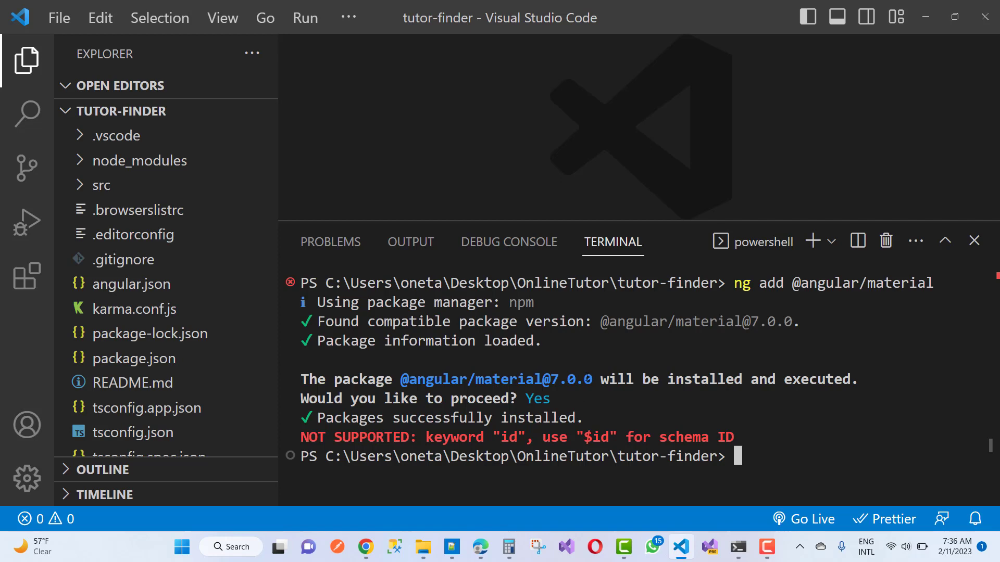
type("npm")
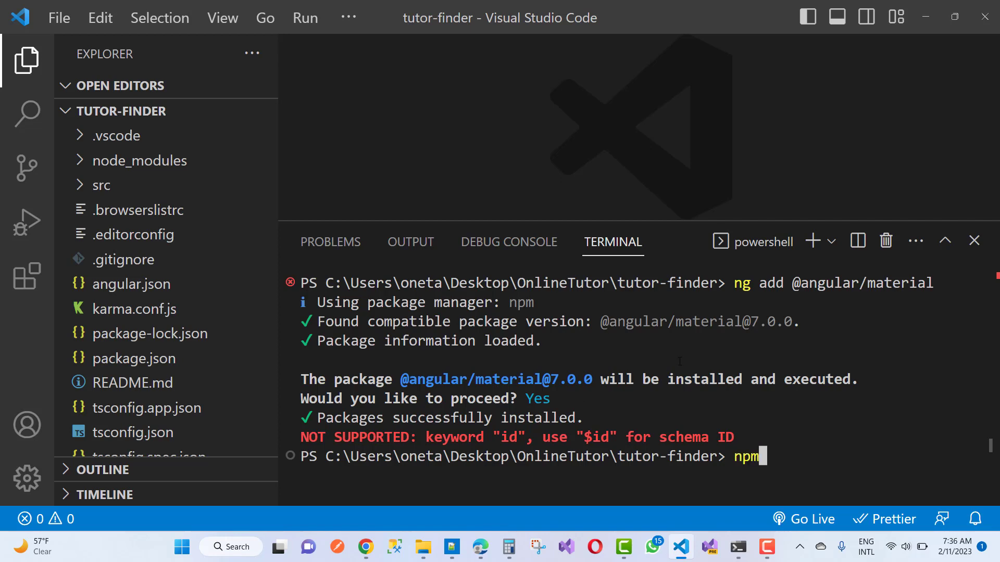
type("unin")
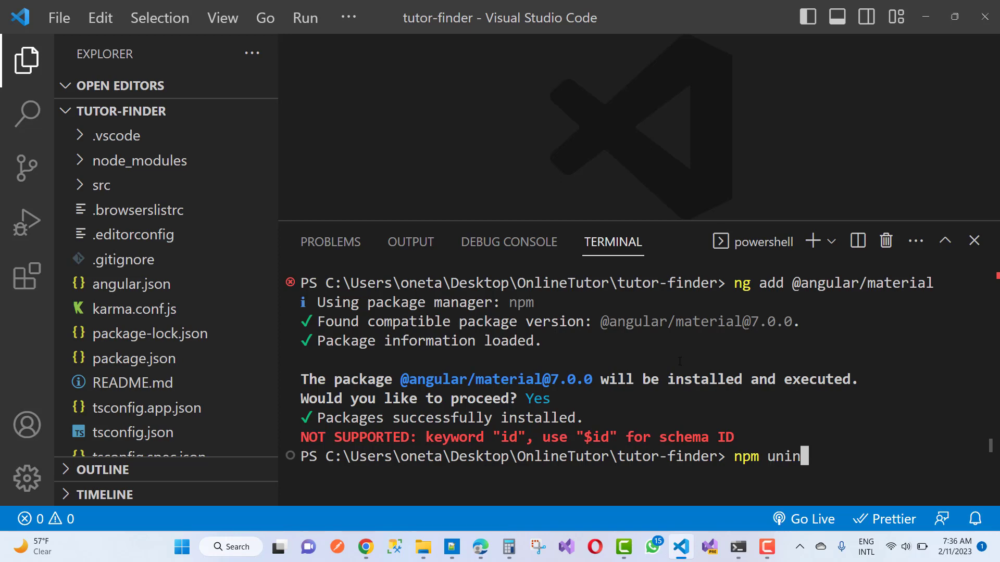
type("stall")
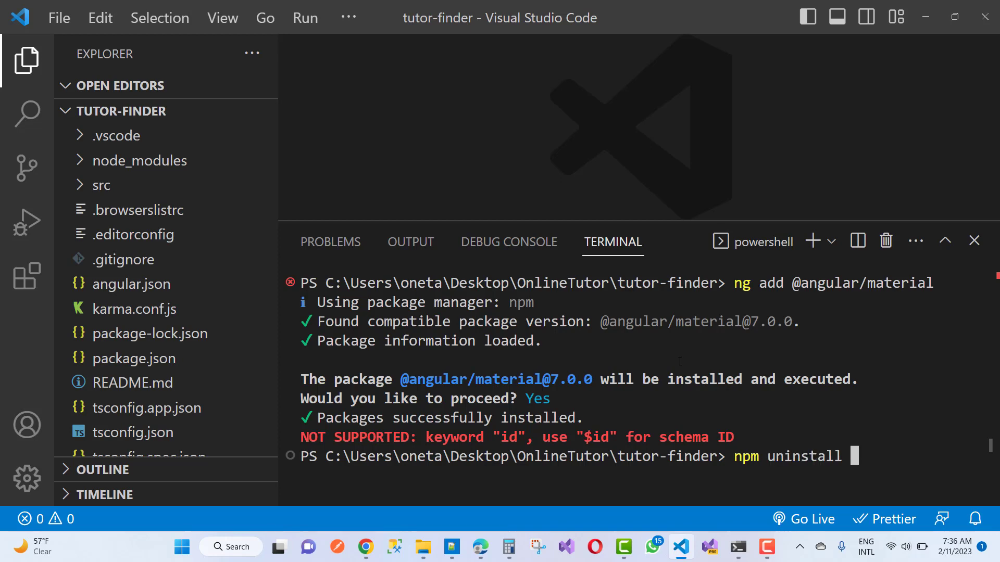
type("@an")
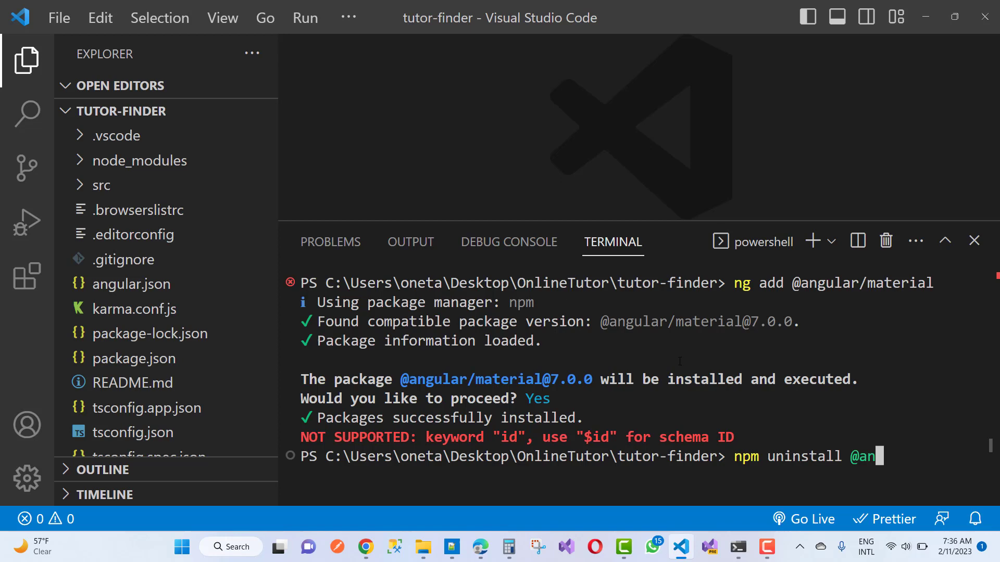
type("u")
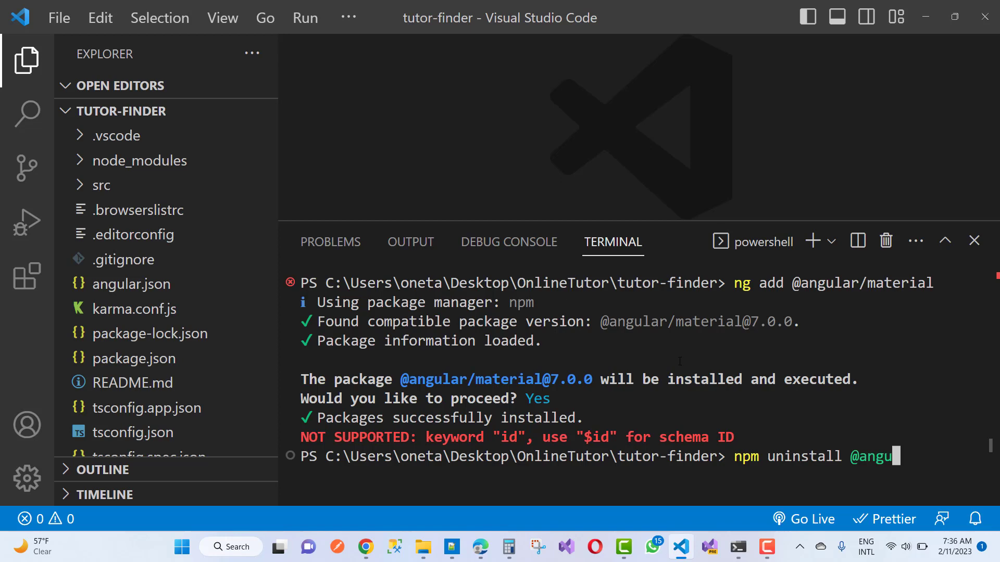
type("lar/material")
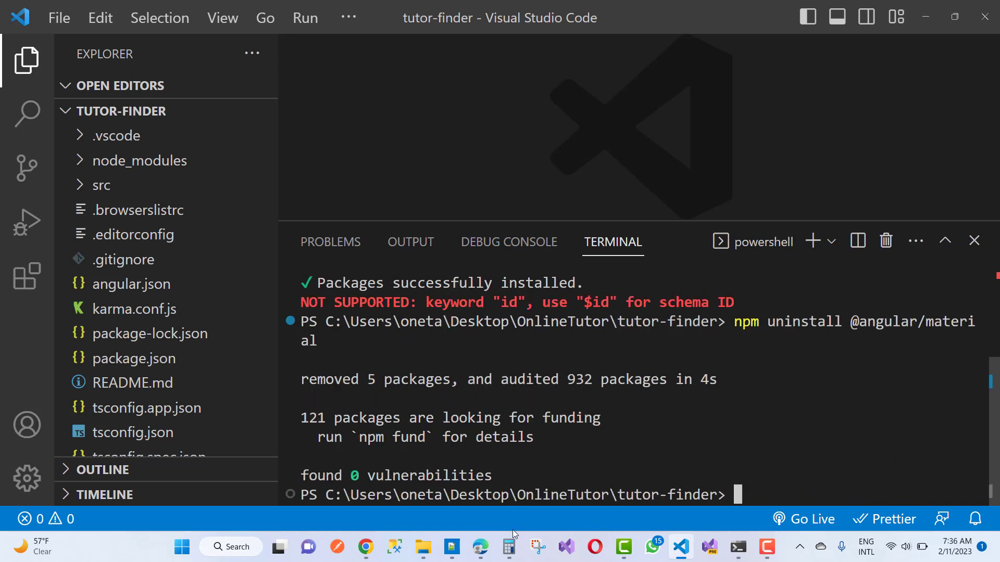
left_click(479, 548)
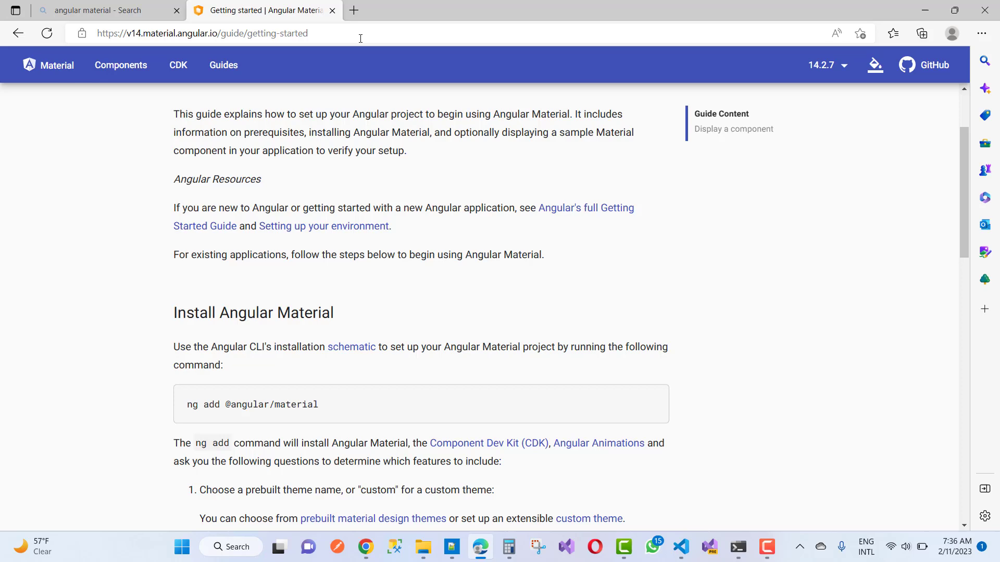
mouse_move(827, 65)
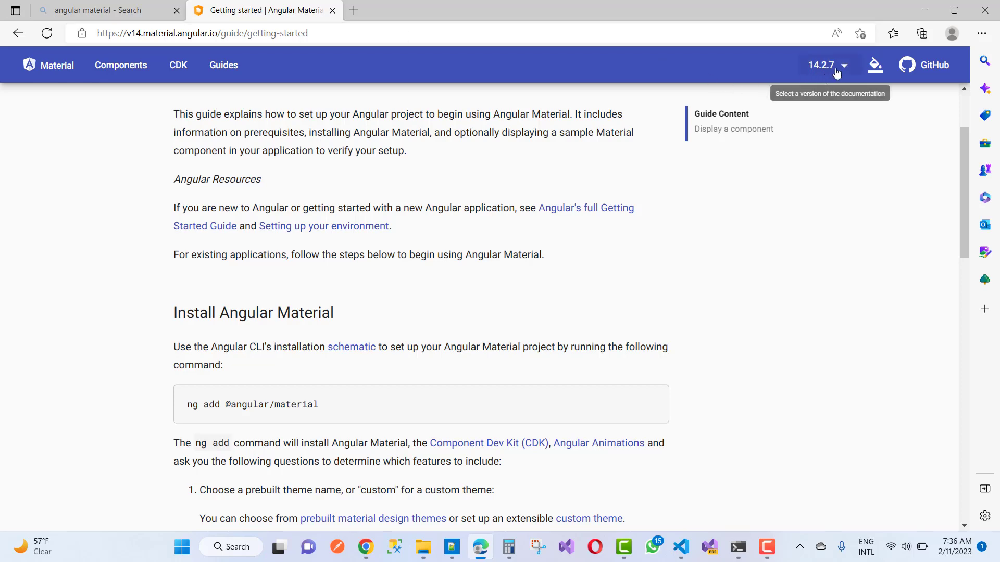
left_click(822, 64)
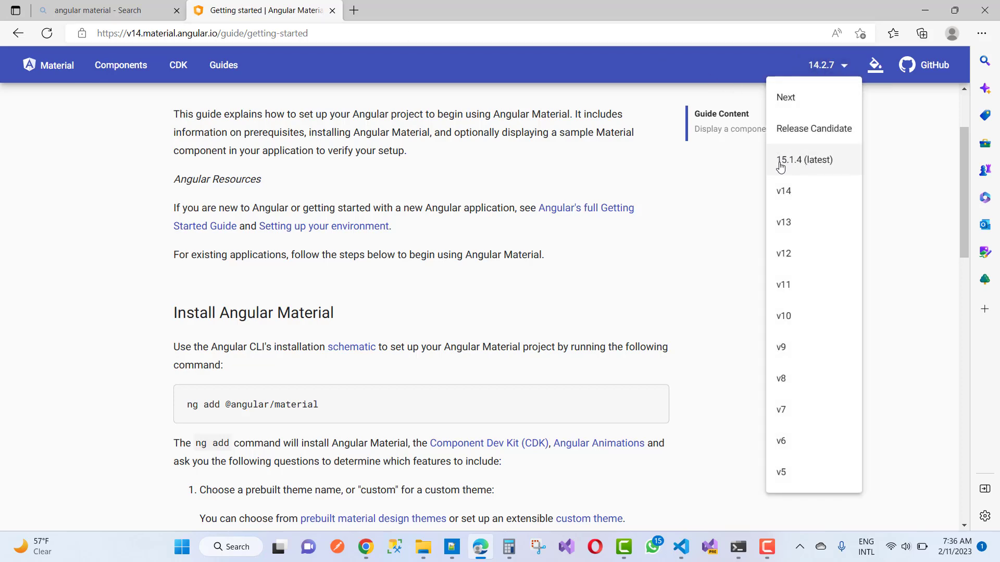
mouse_move(793, 196)
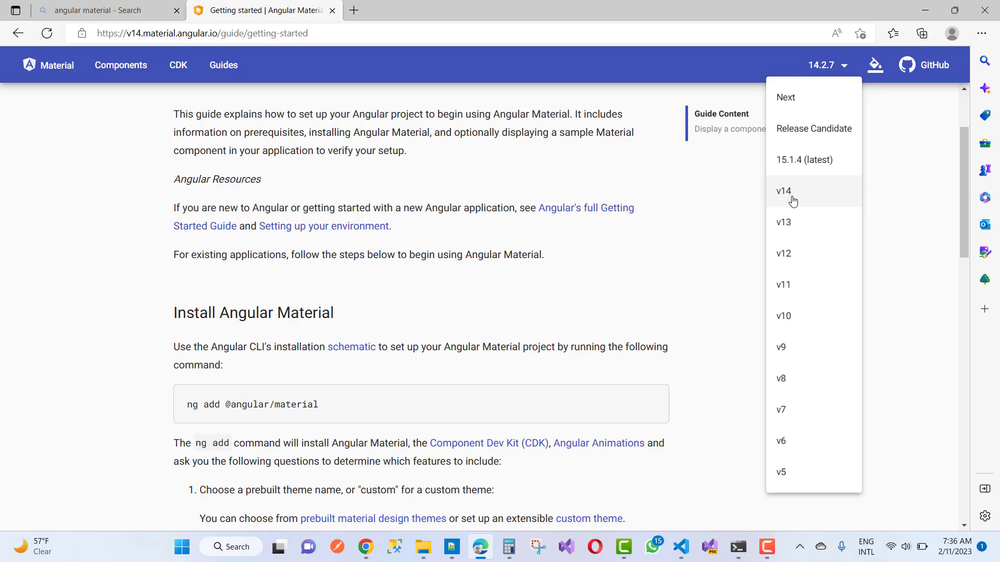
mouse_move(828, 78)
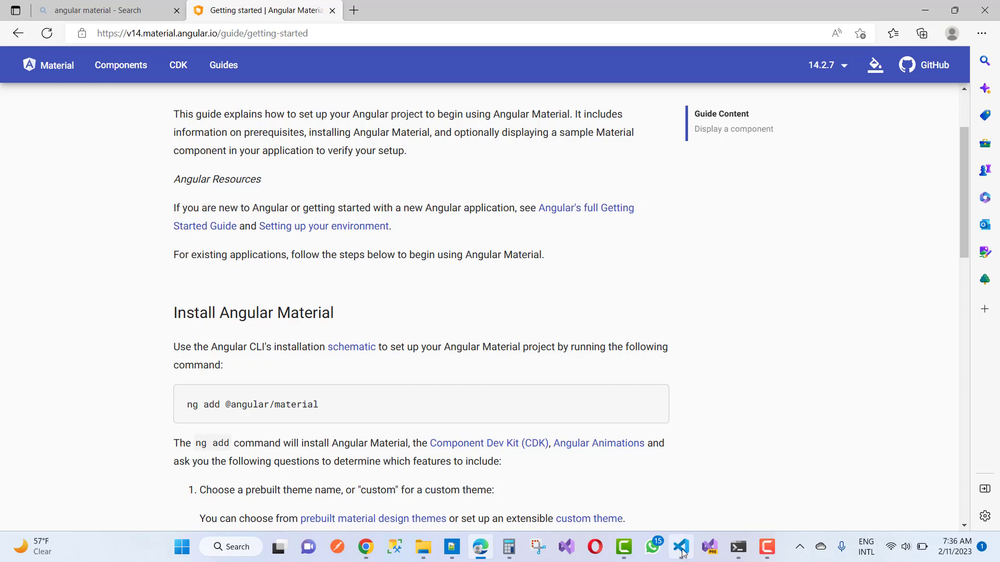
left_click(682, 548)
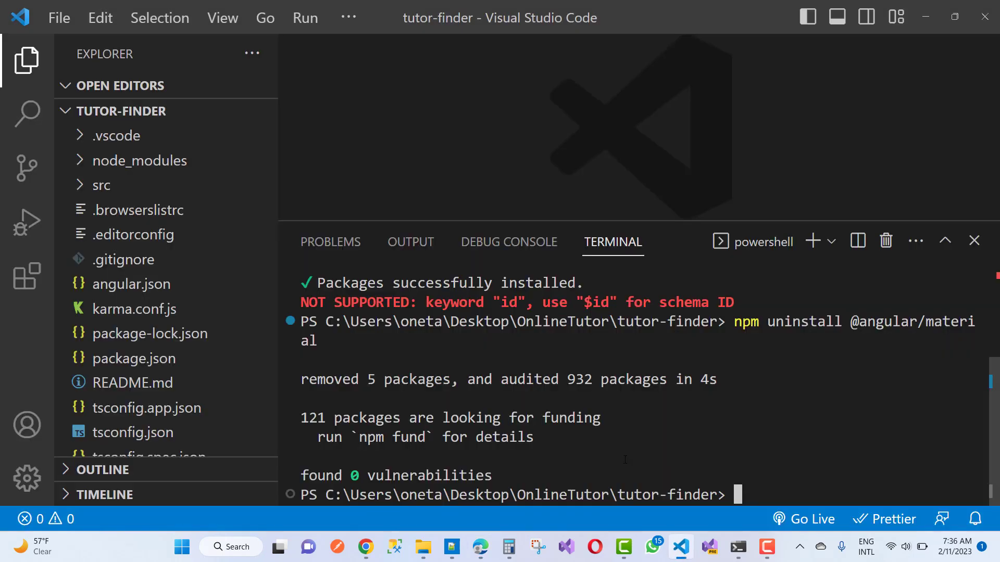
type("ng")
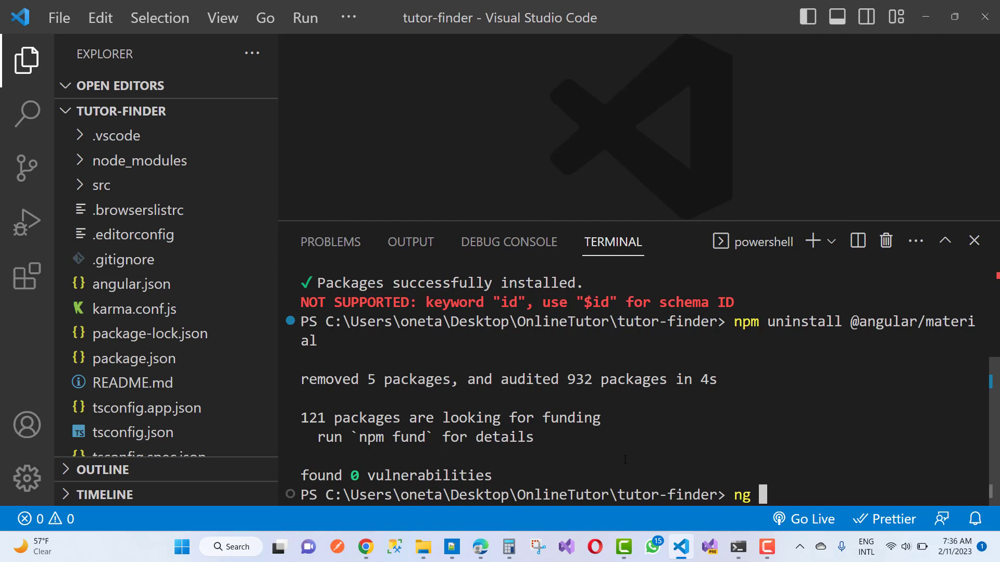
type("add")
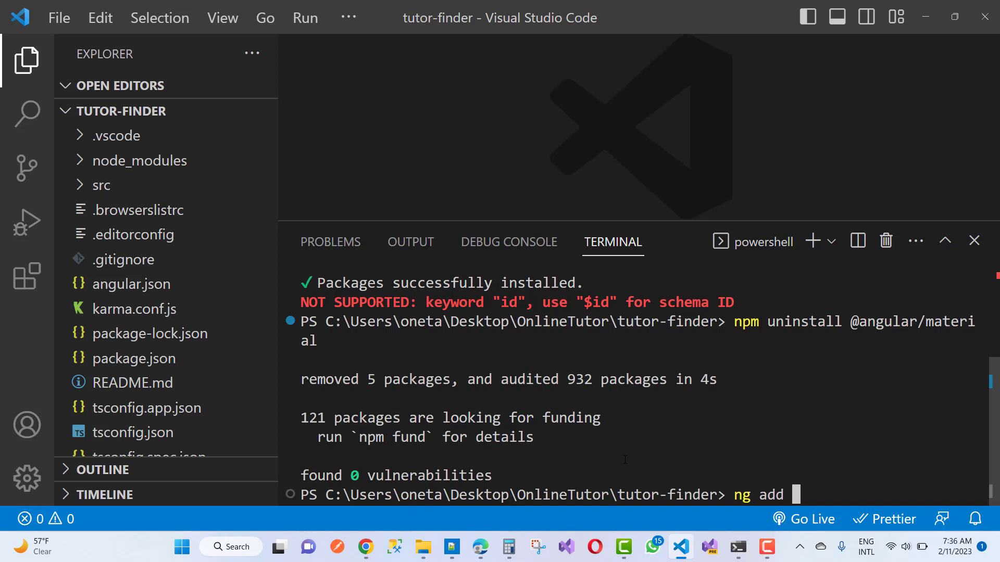
type("@")
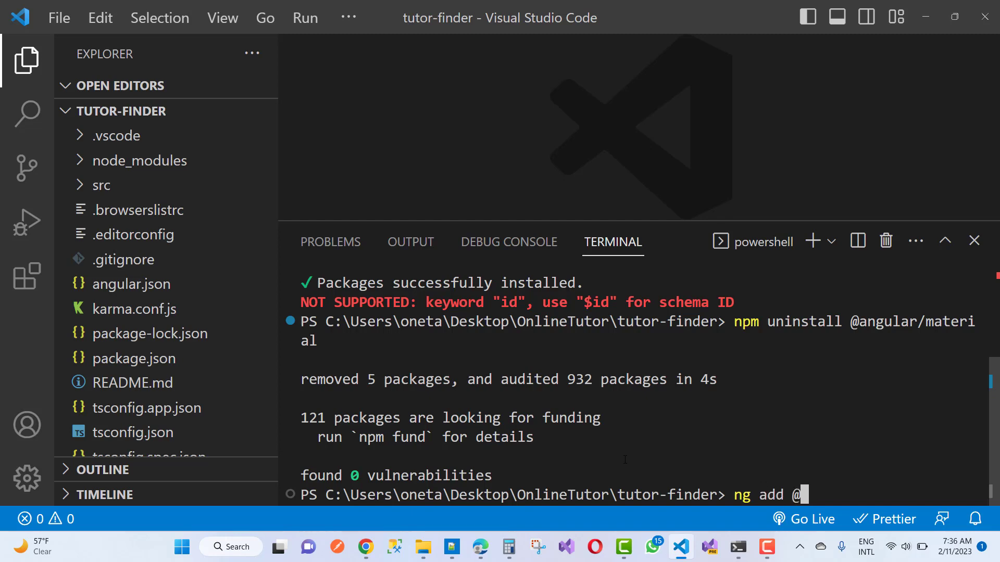
type("angular")
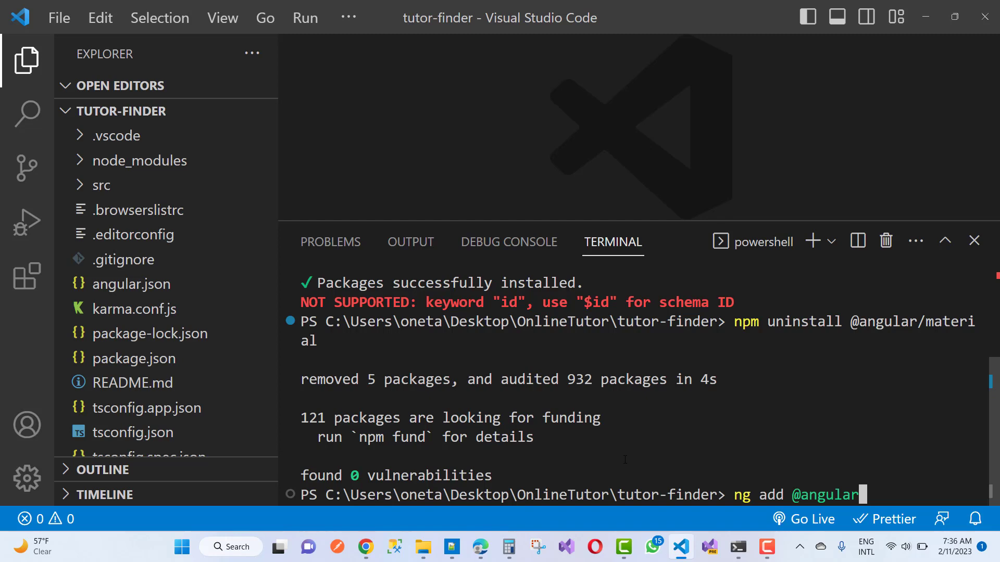
type("/material")
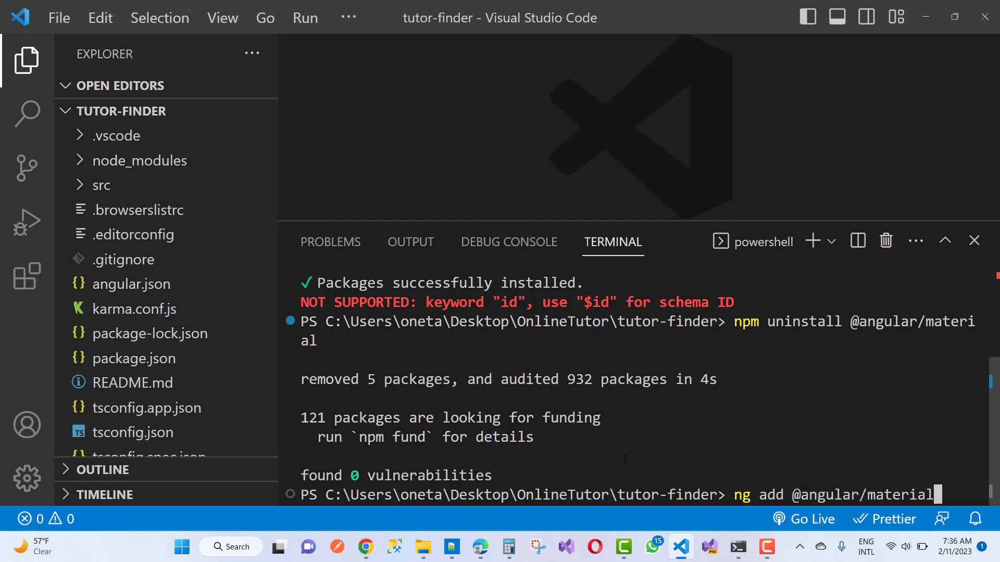
type("@14")
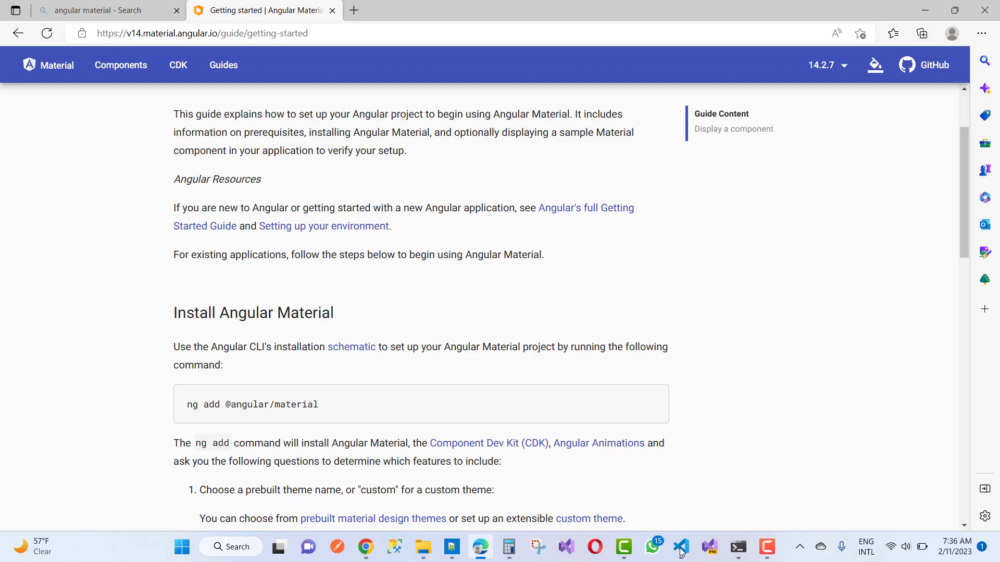
left_click(681, 547)
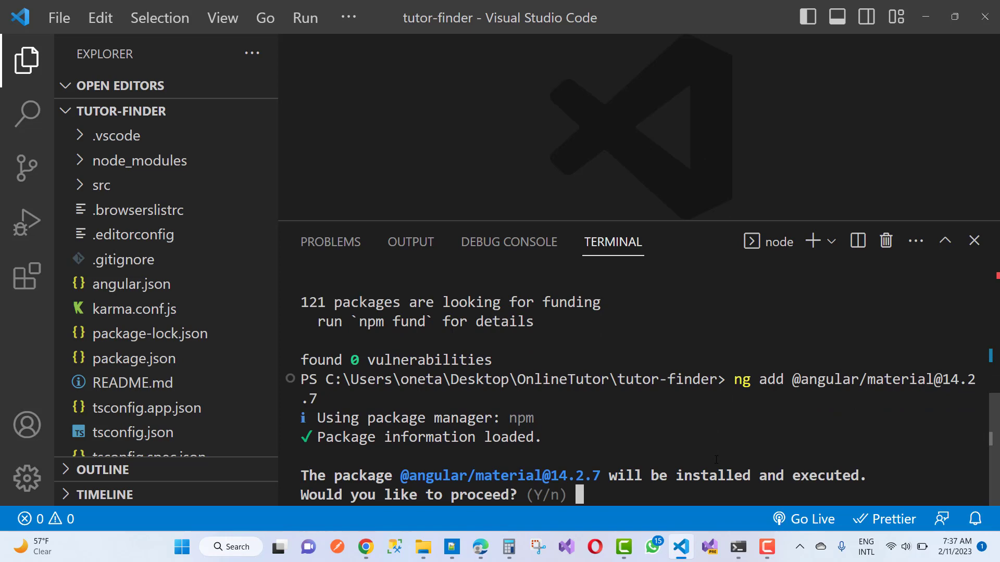
Step: Confirm installing 14.2.7, accept global typography styles, and enable animations
type("Y")
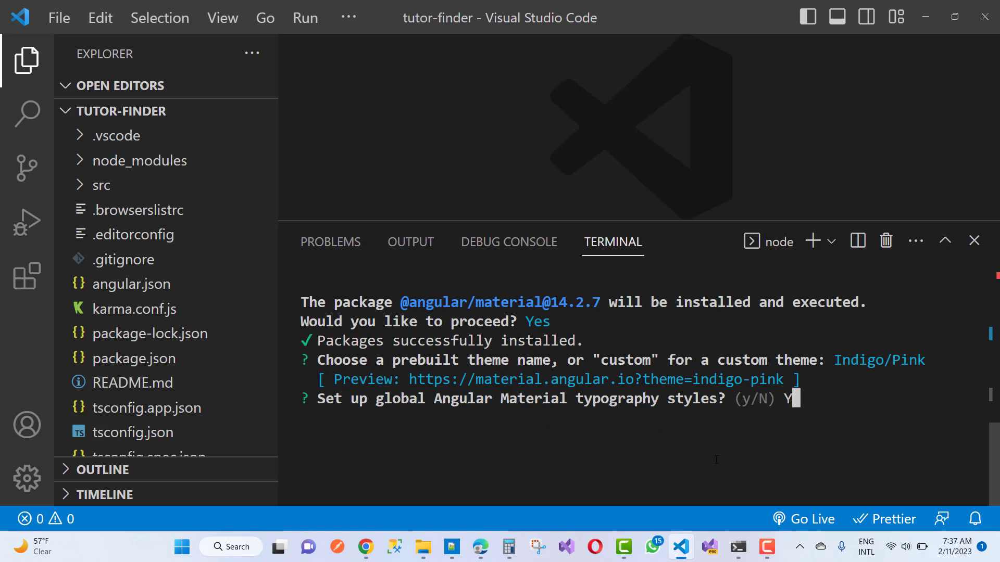
key("enter")
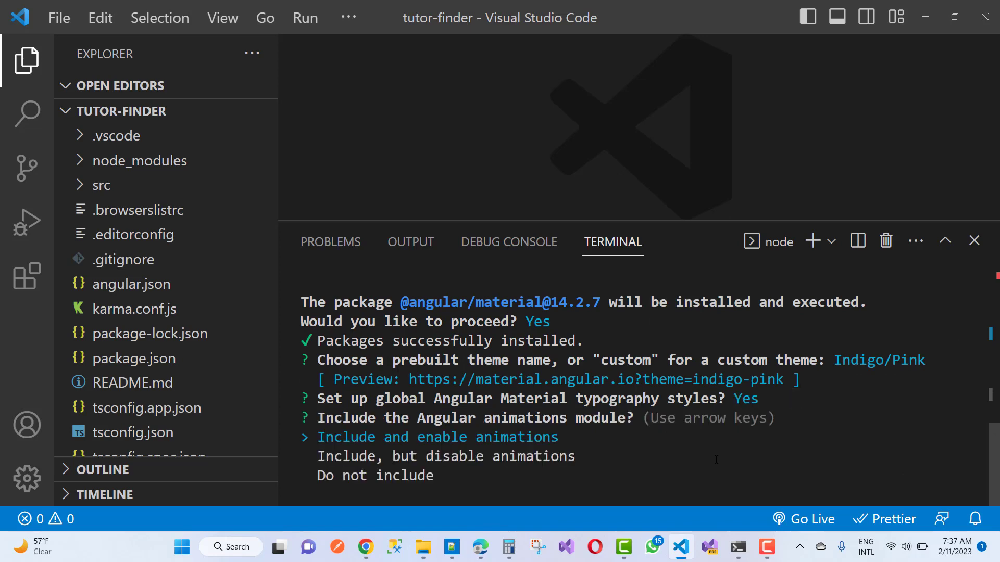
key("enter")
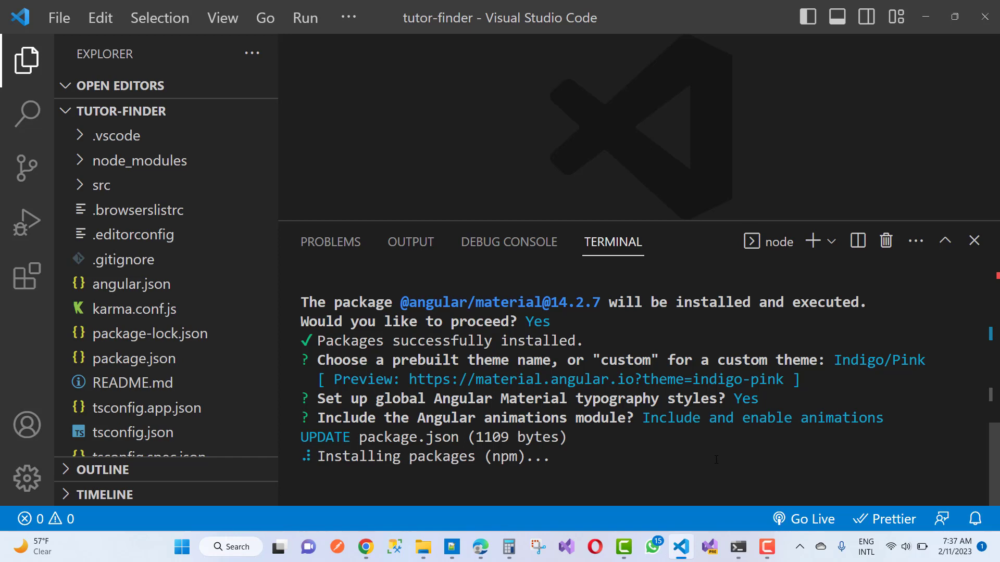